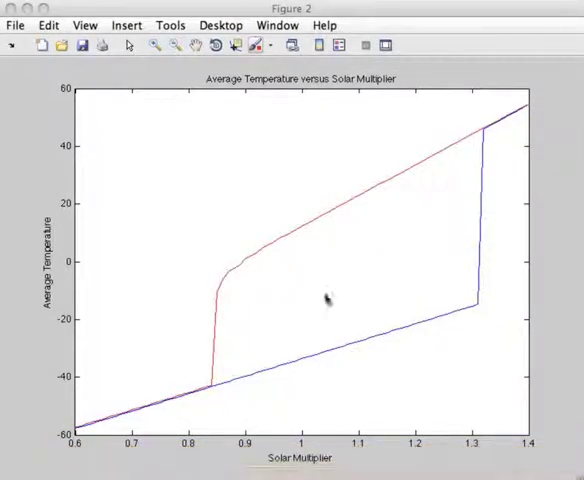
mouse_move(305, 250)
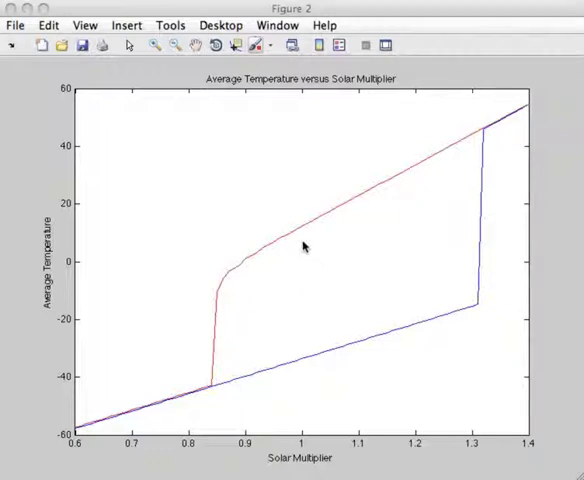
mouse_move(308, 335)
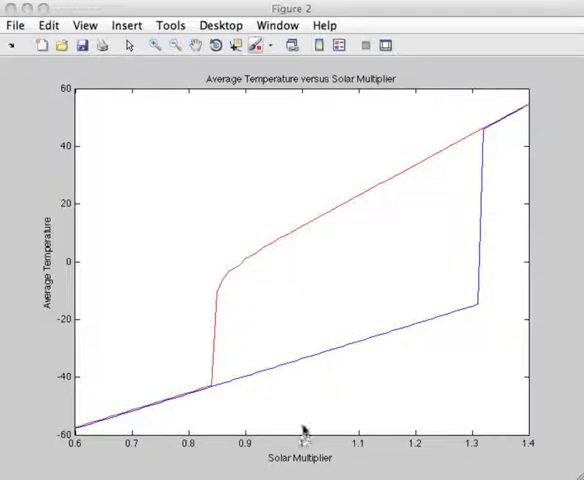
mouse_move(305, 364)
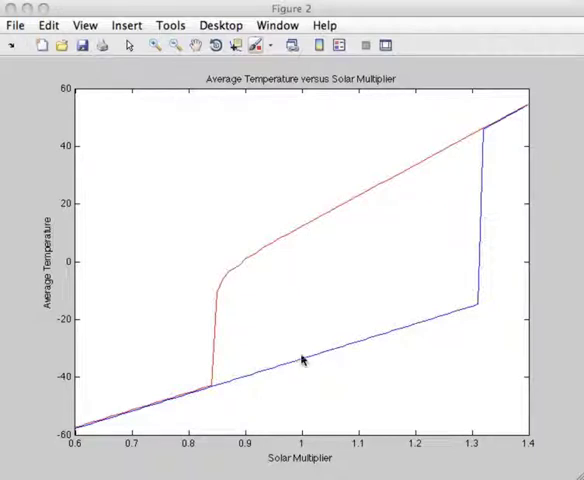
mouse_move(295, 260)
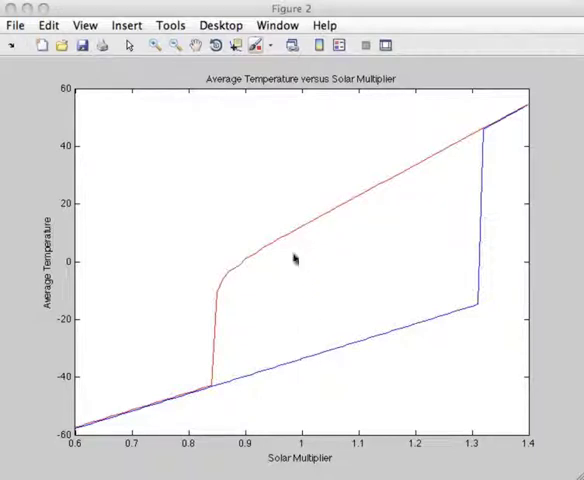
mouse_move(300, 232)
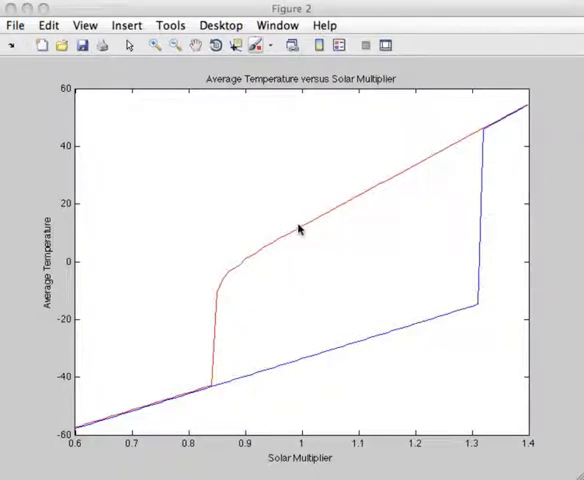
mouse_move(300, 365)
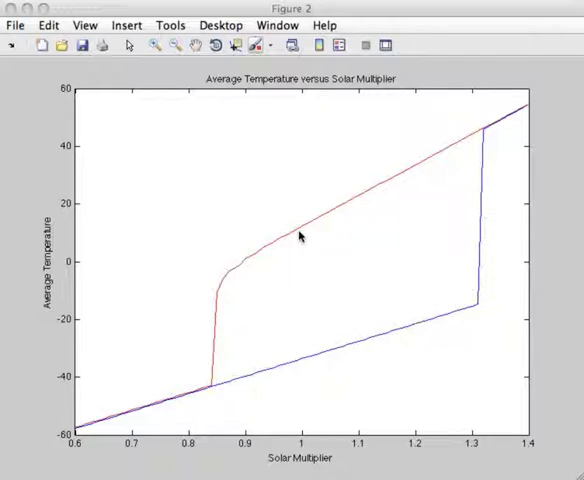
mouse_move(267, 328)
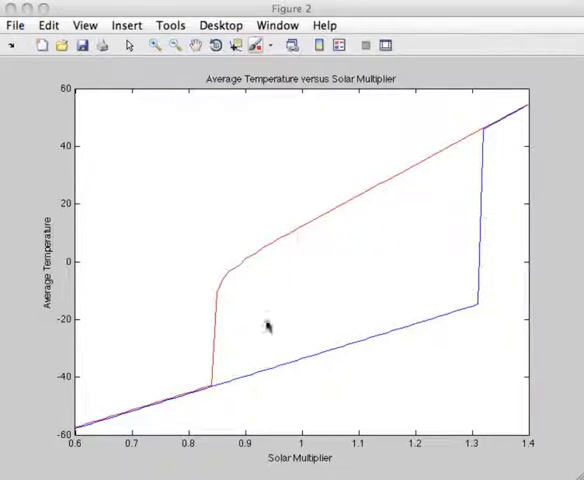
mouse_move(80, 432)
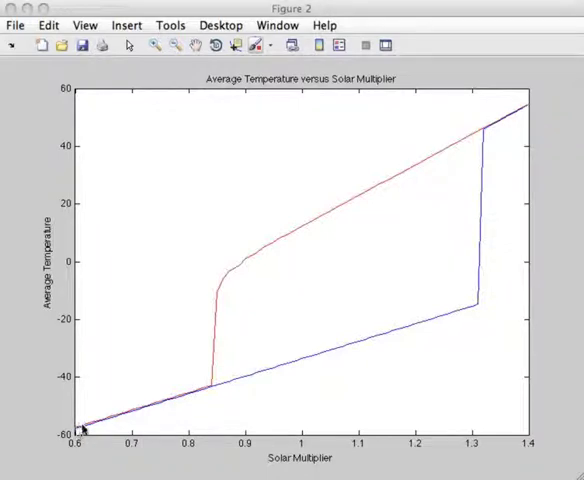
mouse_move(245, 385)
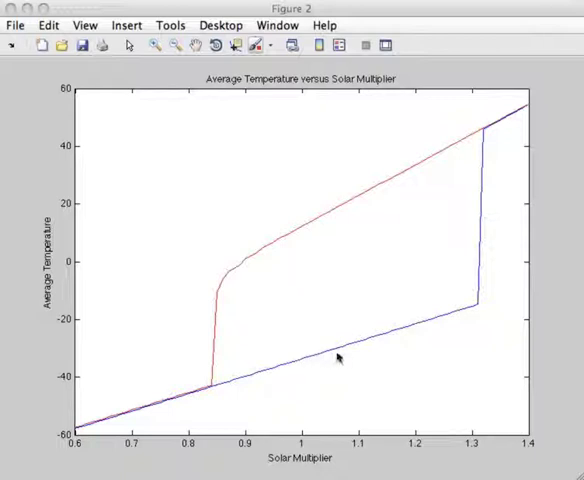
mouse_move(467, 320)
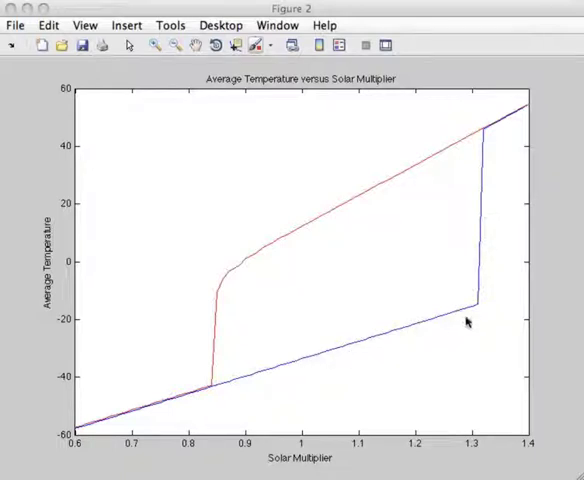
mouse_move(478, 310)
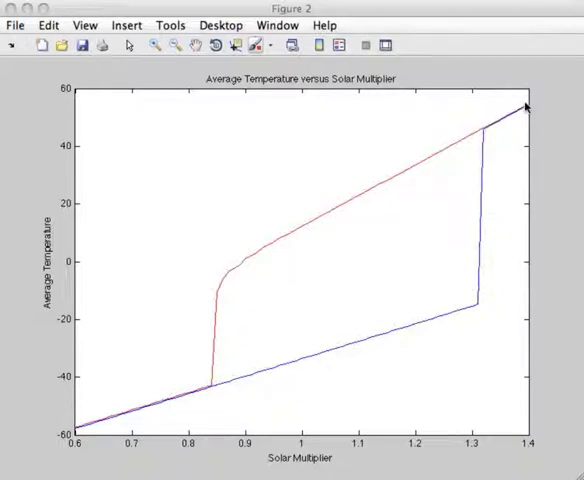
mouse_move(530, 108)
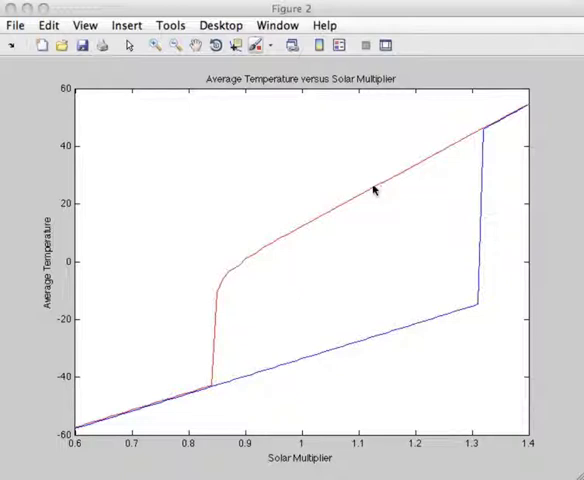
mouse_move(345, 200)
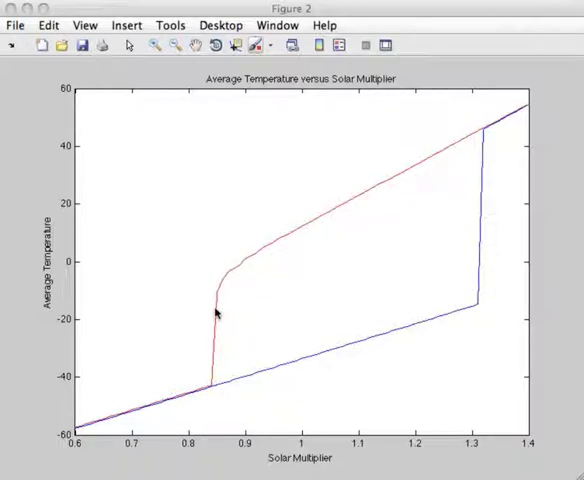
mouse_move(215, 363)
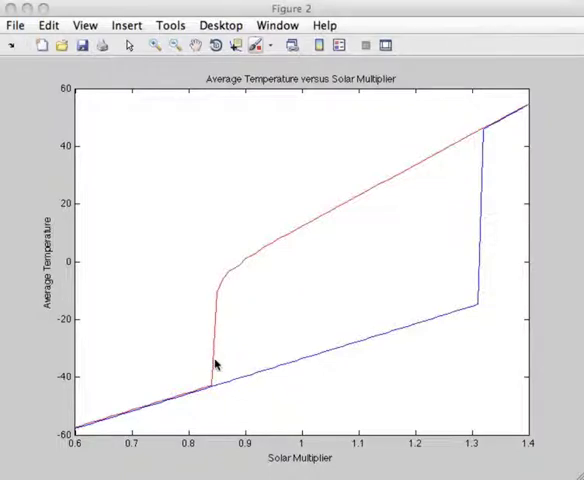
mouse_move(213, 387)
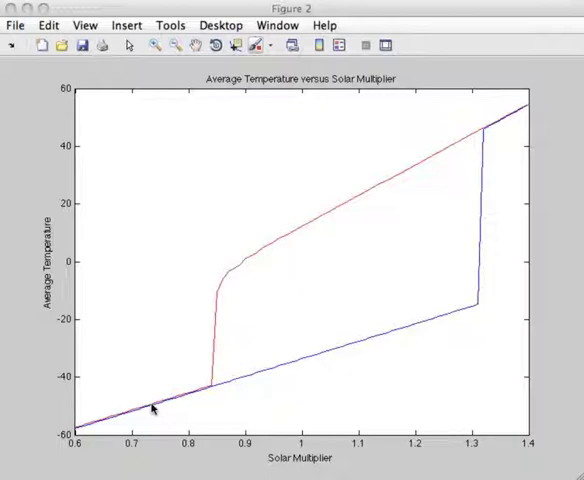
mouse_move(307, 234)
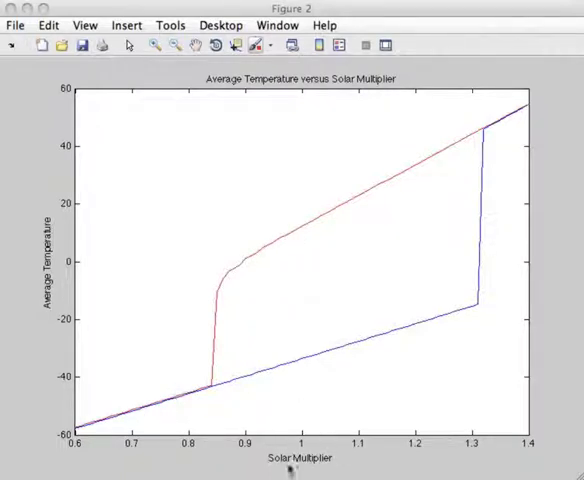
mouse_move(305, 435)
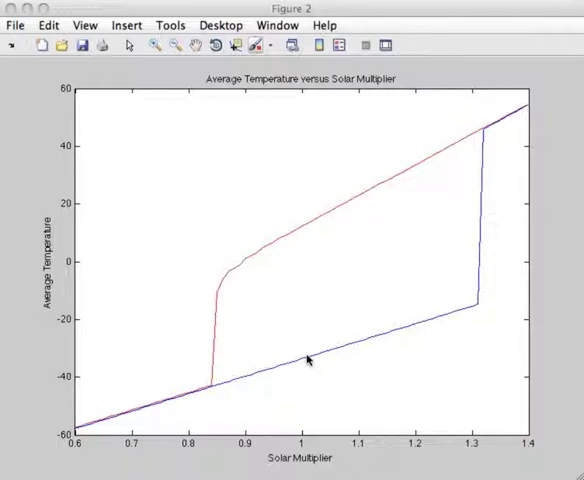
mouse_move(301, 361)
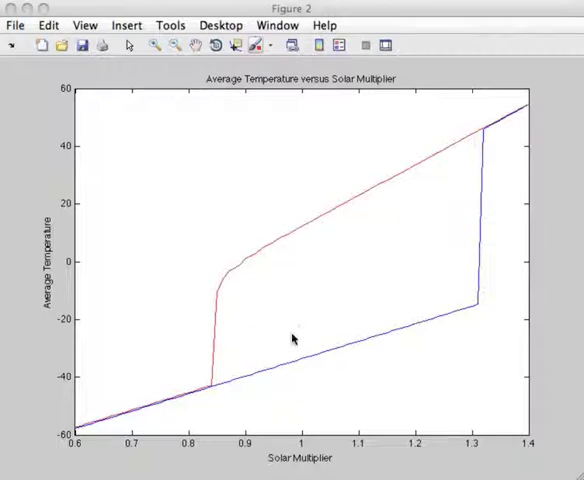
mouse_move(297, 348)
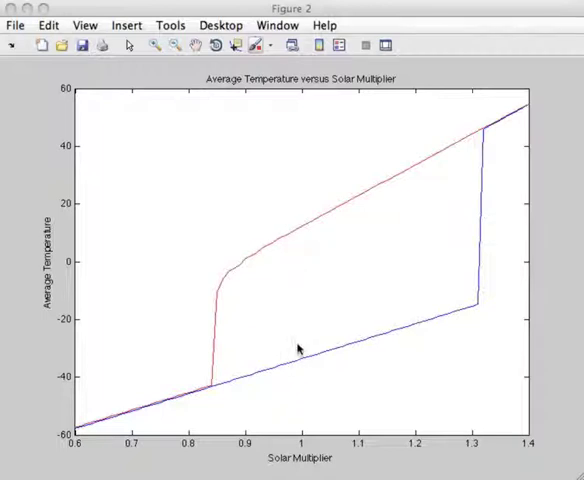
mouse_move(305, 373)
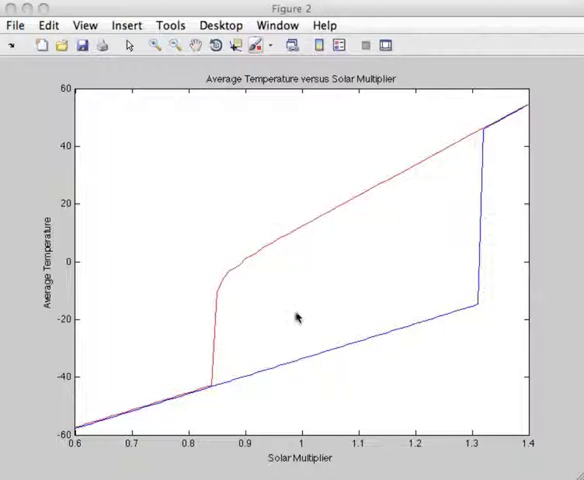
mouse_move(306, 330)
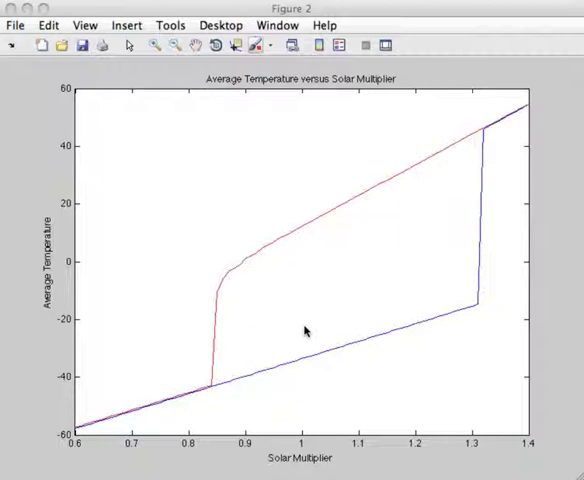
mouse_move(307, 357)
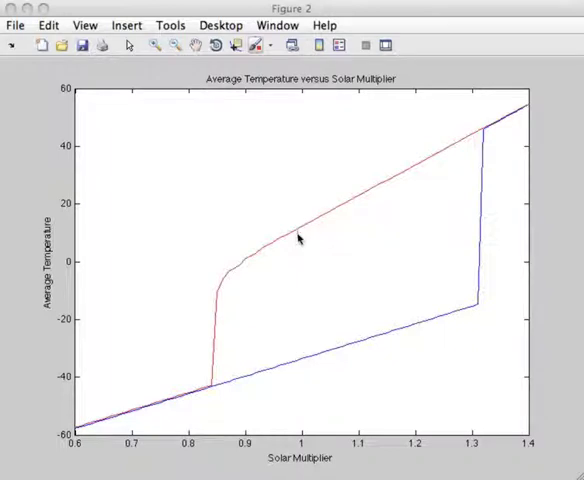
mouse_move(310, 303)
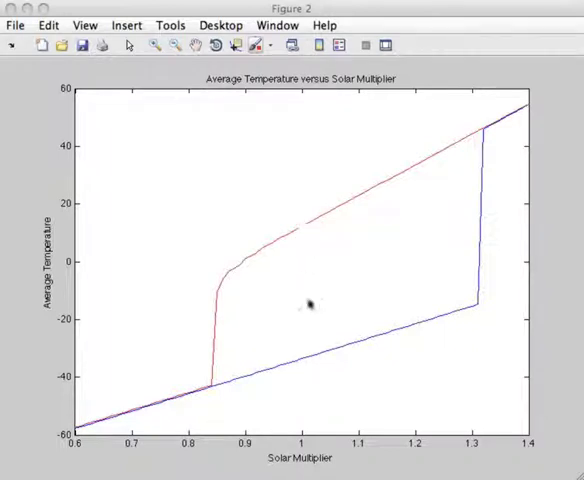
mouse_move(298, 357)
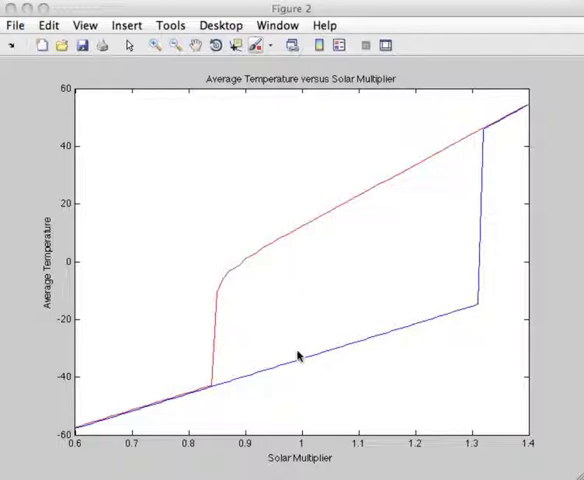
mouse_move(297, 363)
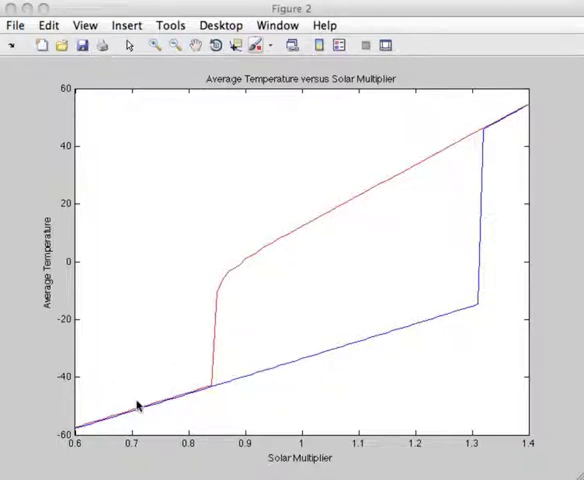
mouse_move(285, 393)
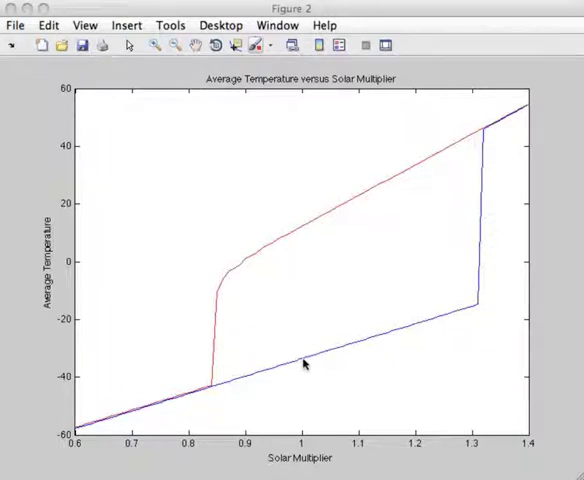
mouse_move(314, 365)
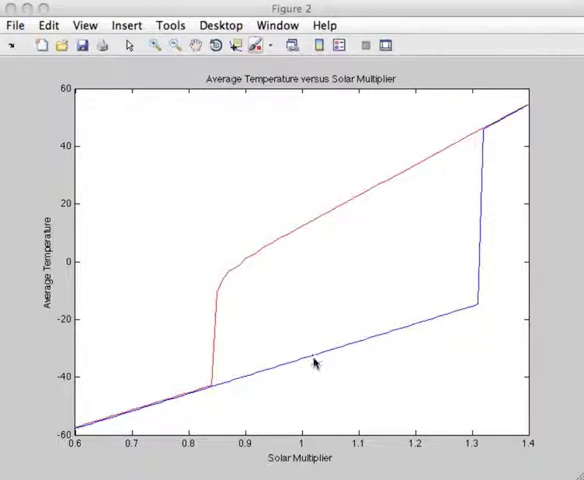